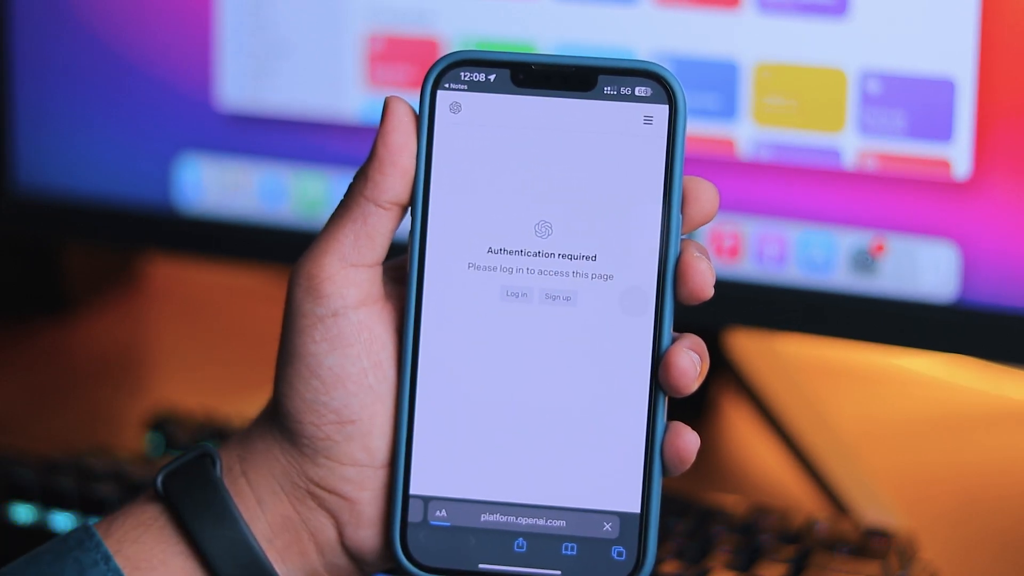
Step: Log in to the OpenAI Platform with the account email and reach the password step
left_click(557, 296)
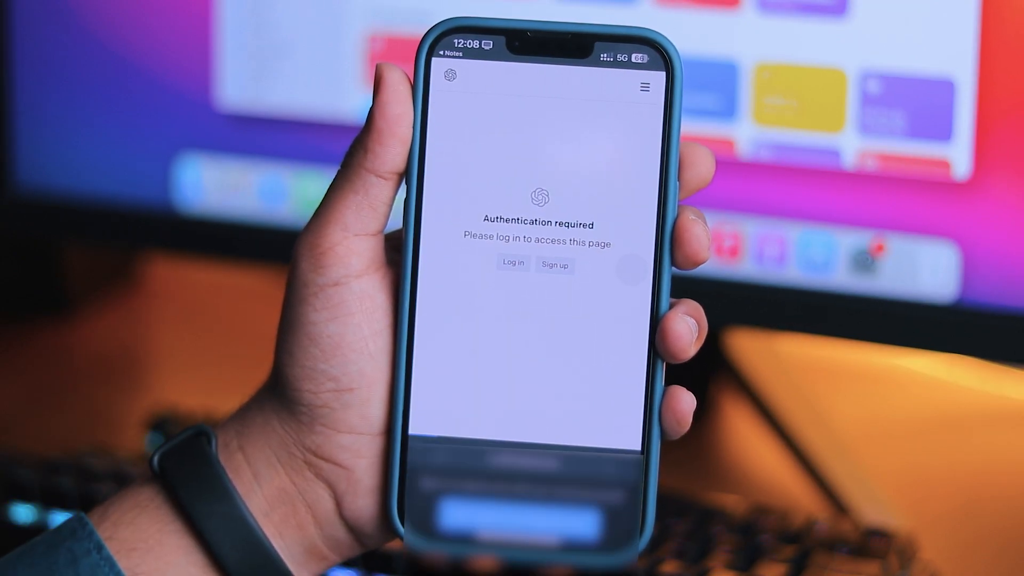
left_click(513, 263)
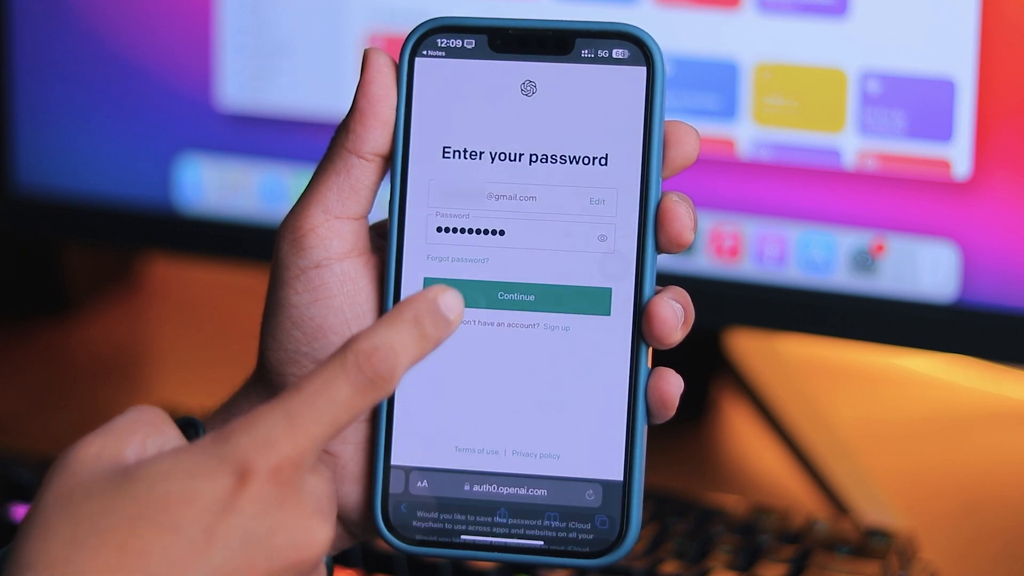
Step: Finish signing in, create a new secret API key and copy it
left_click(515, 297)
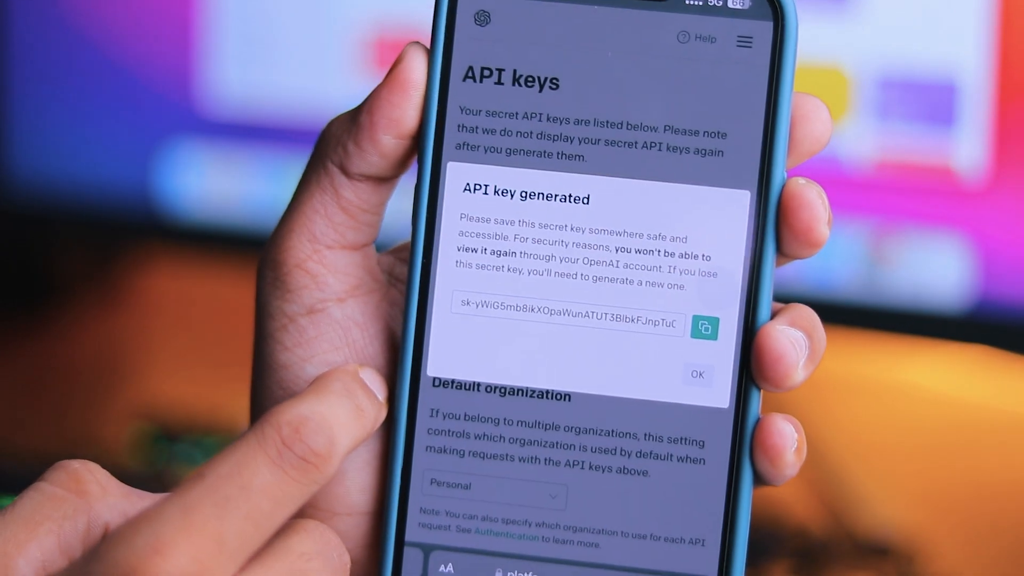
left_click(697, 375)
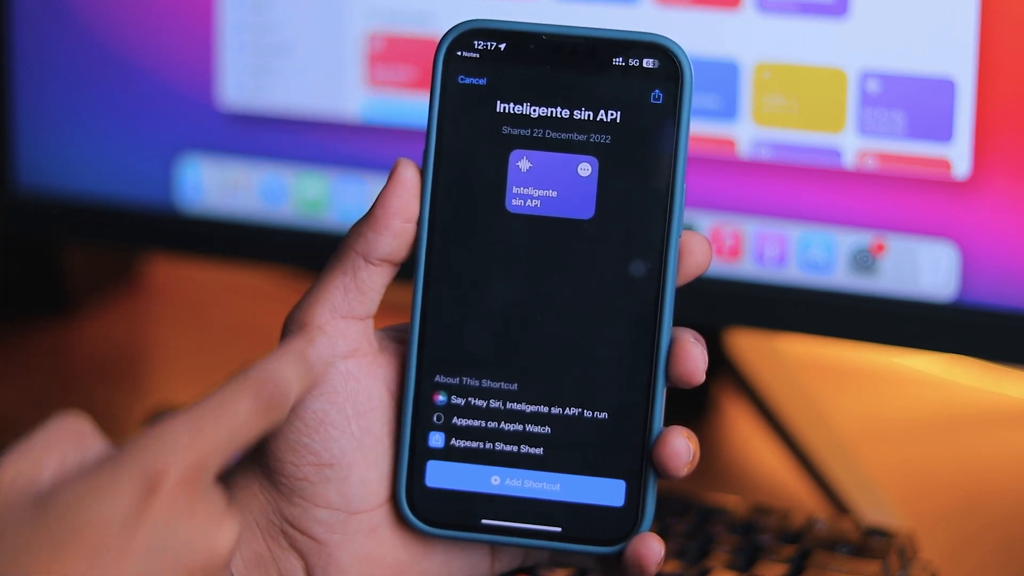
Step: Add the shared 'Inteligente sin API' shortcut to the Shortcuts library
left_click(471, 80)
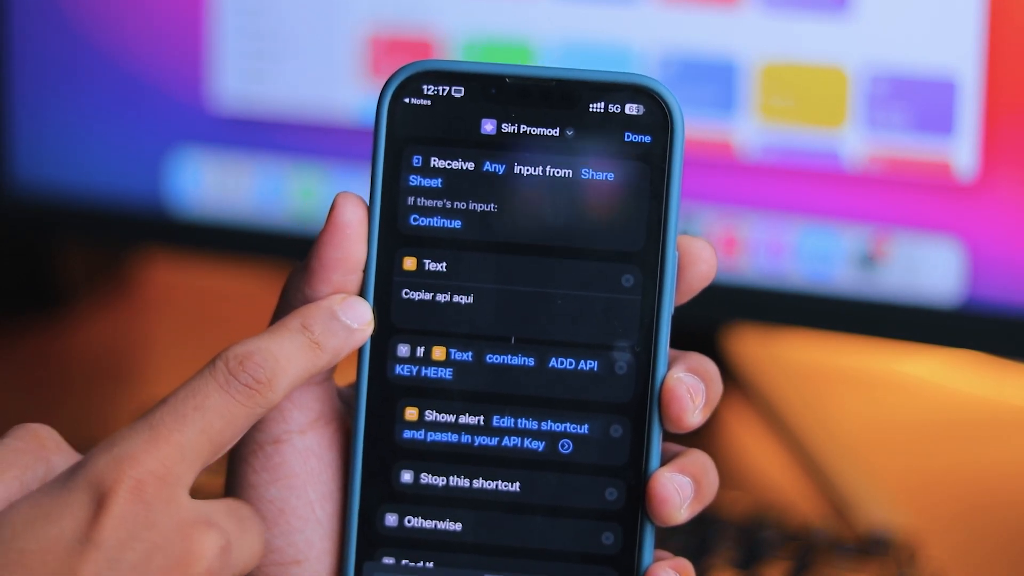
Step: Paste the copied API key into the Siri Promod shortcut's placeholder Text action
left_click(436, 296)
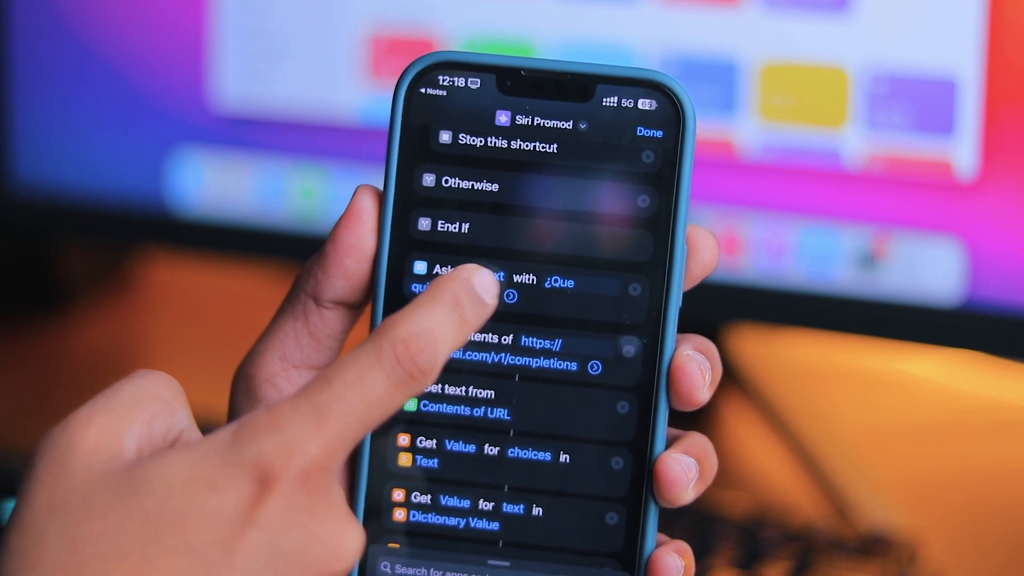
Step: Replace the Spanish Ask for Text prompt with 'How may I help you?'
left_click(483, 287)
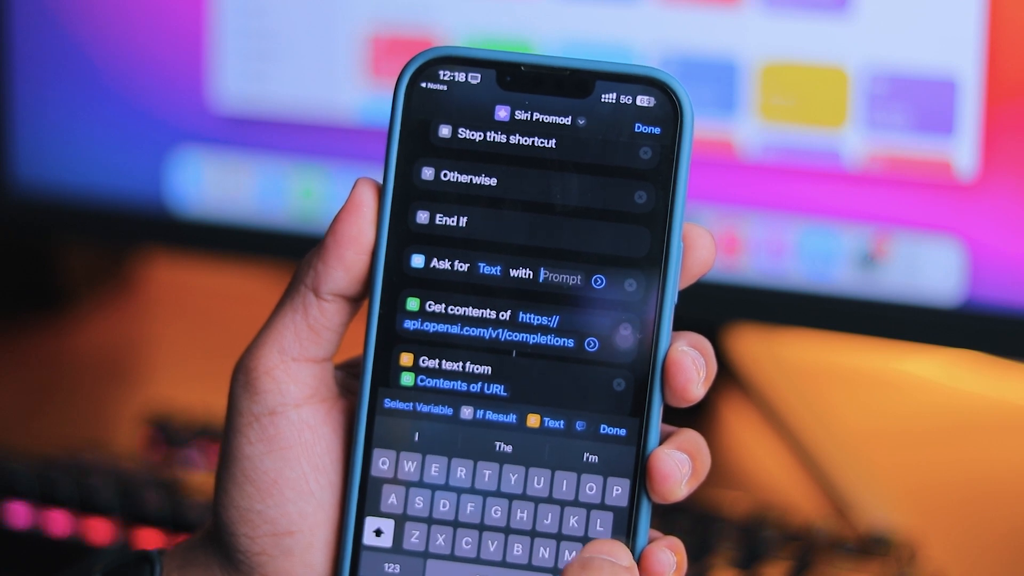
type("How ma")
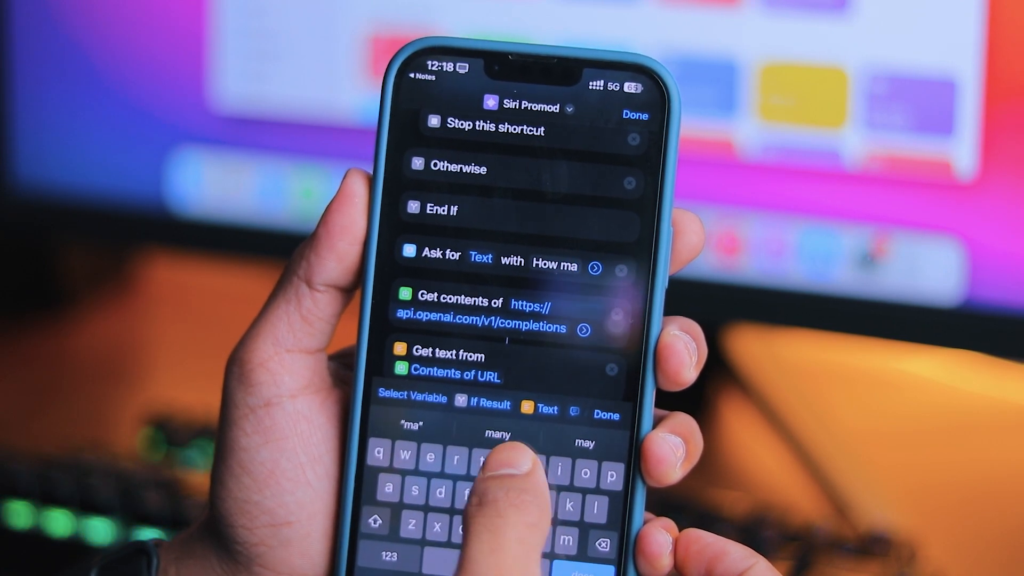
type("y I help you?")
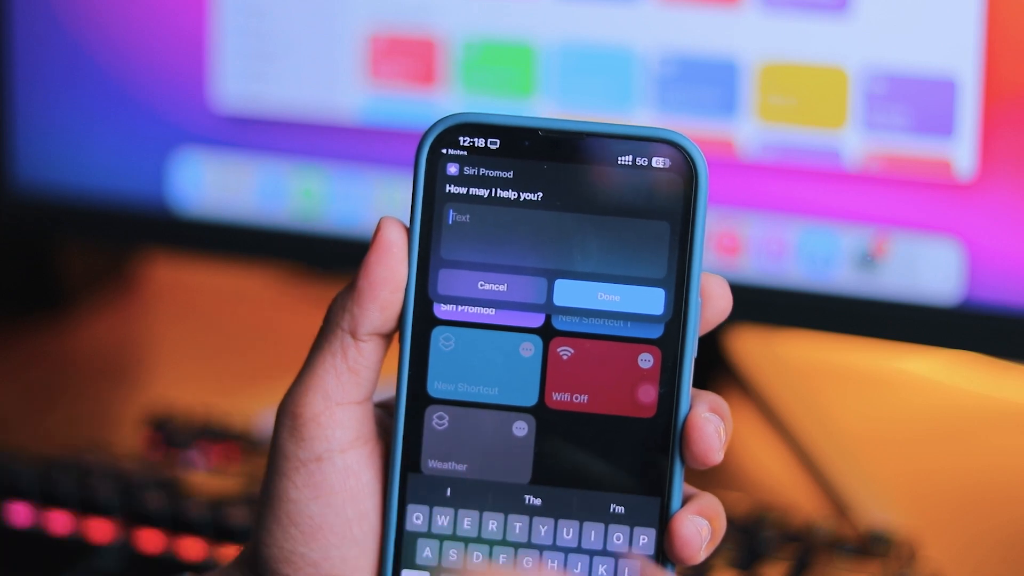
Step: Ask Siri Promod about OkHttp, allow api.openai.com access and receive the answer
type("Ok")
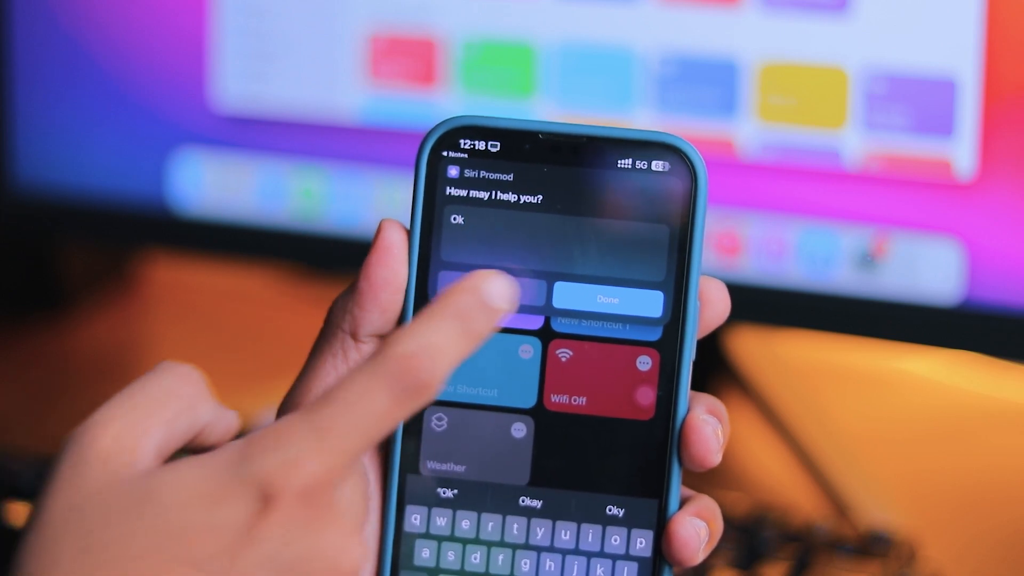
left_click(606, 300)
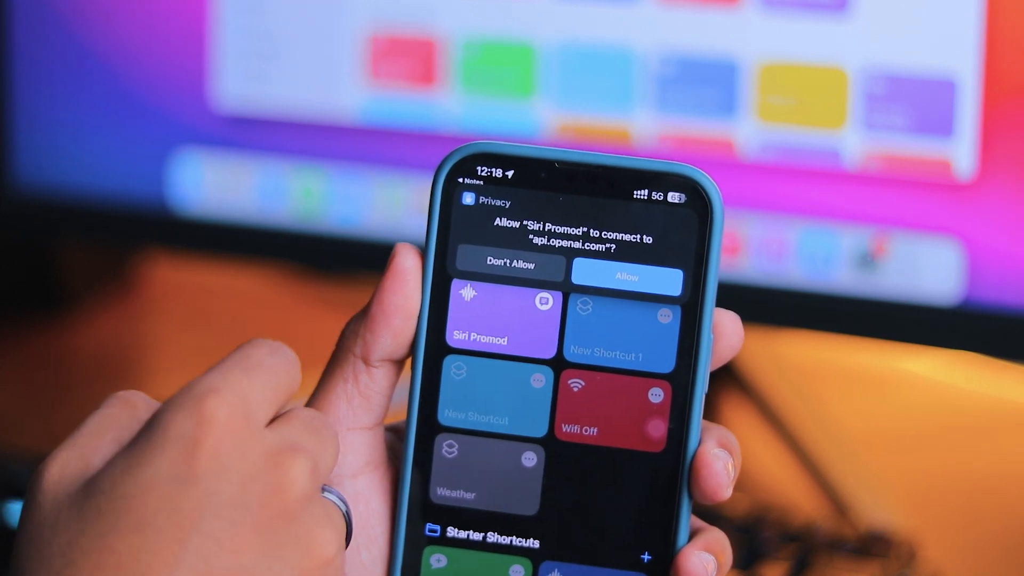
left_click(625, 275)
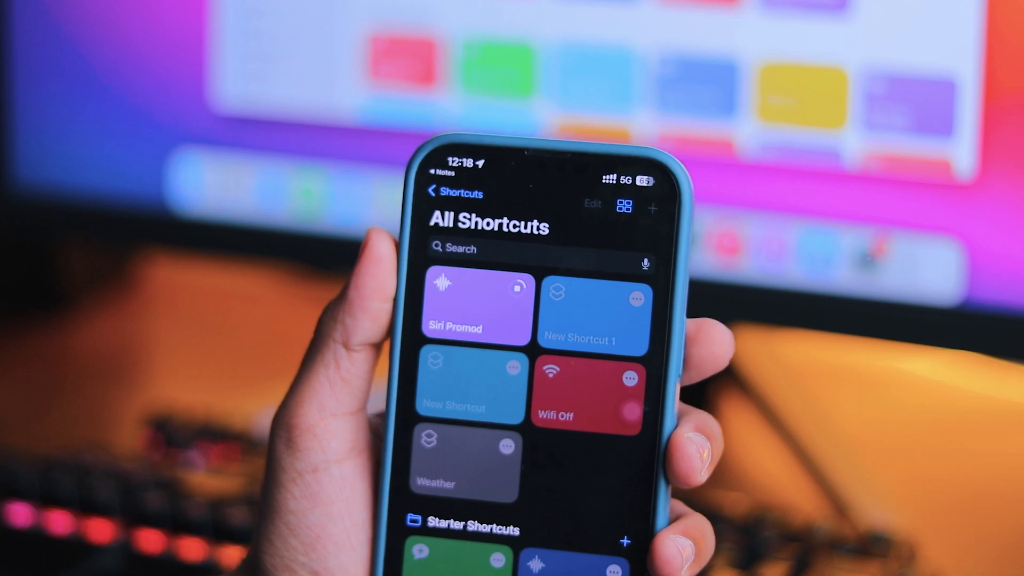
left_click(476, 306)
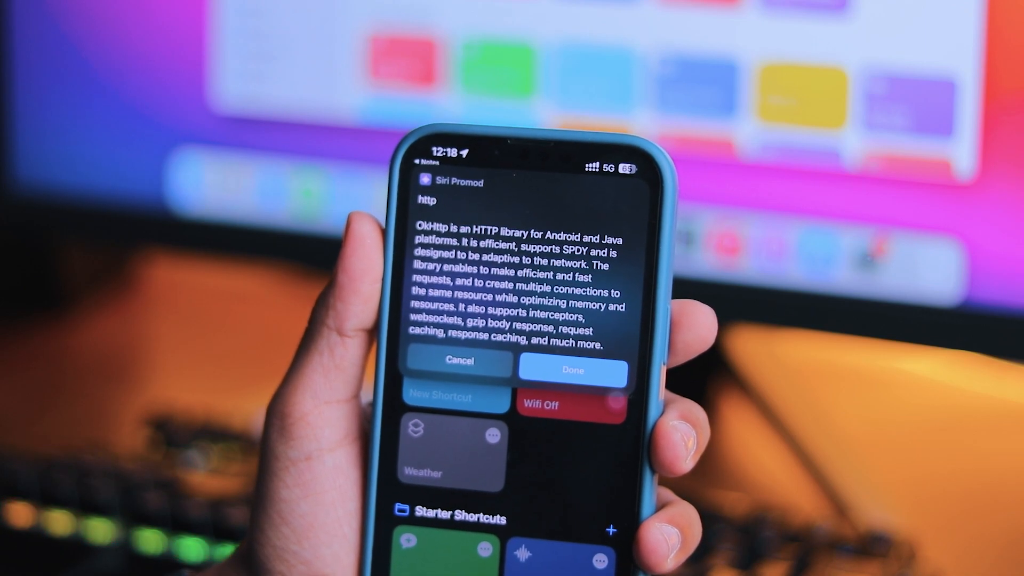
left_click(571, 370)
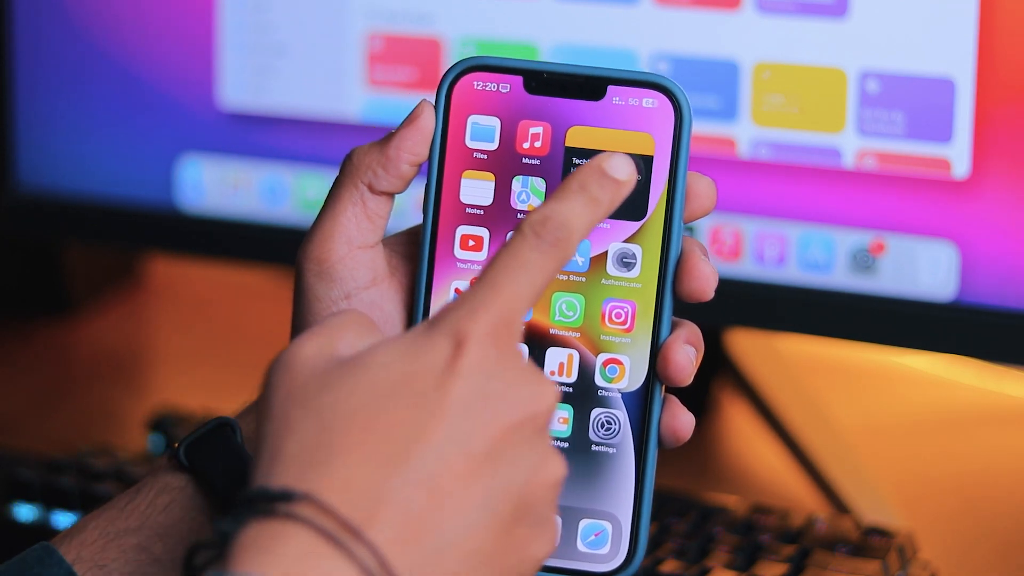
Step: Open the TechRushi note listing the API-key, shortcut and Siri Pro Mode links
left_click(593, 151)
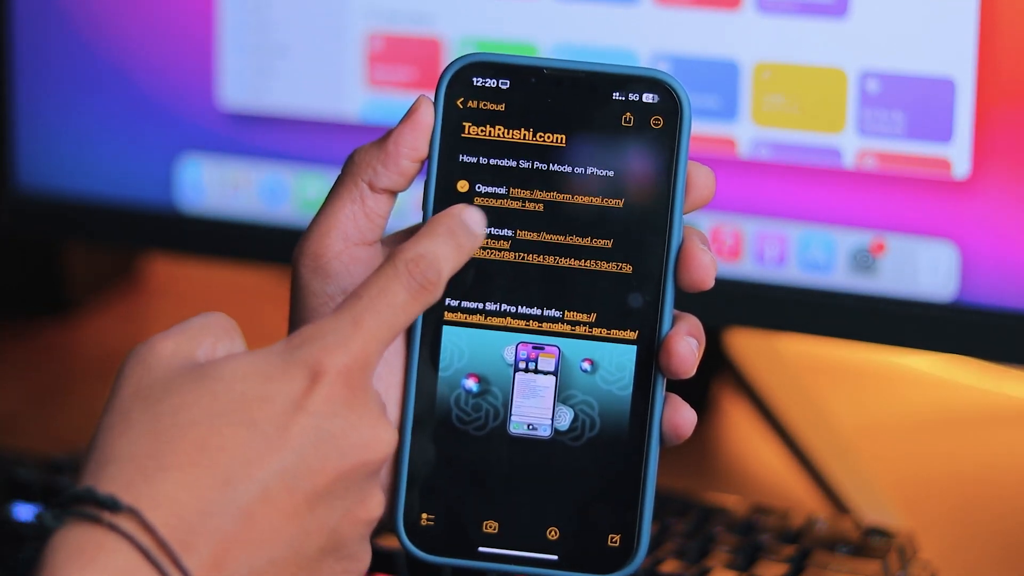